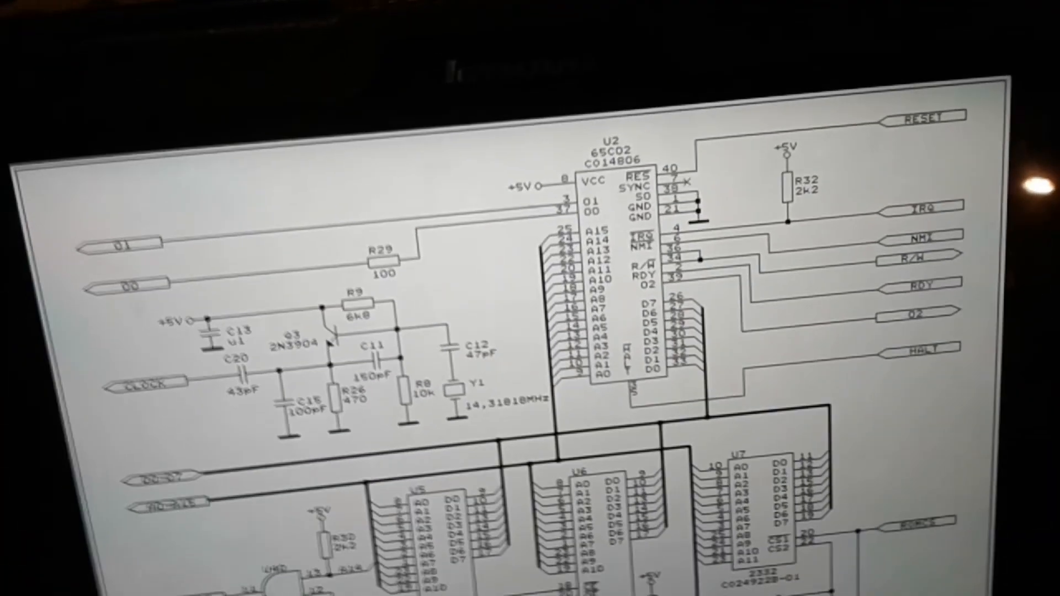
scroll("down", 3)
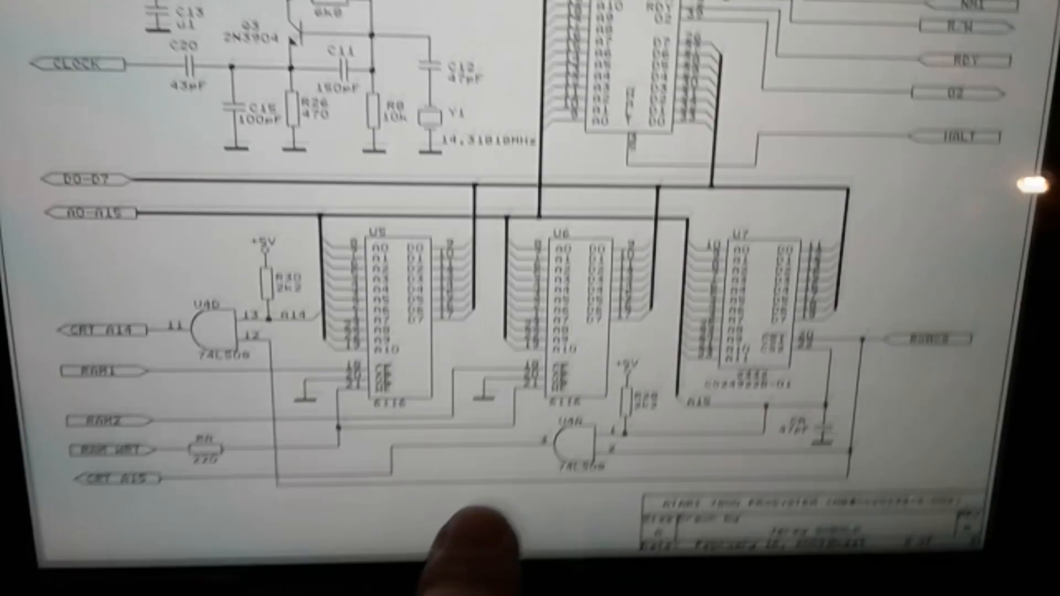